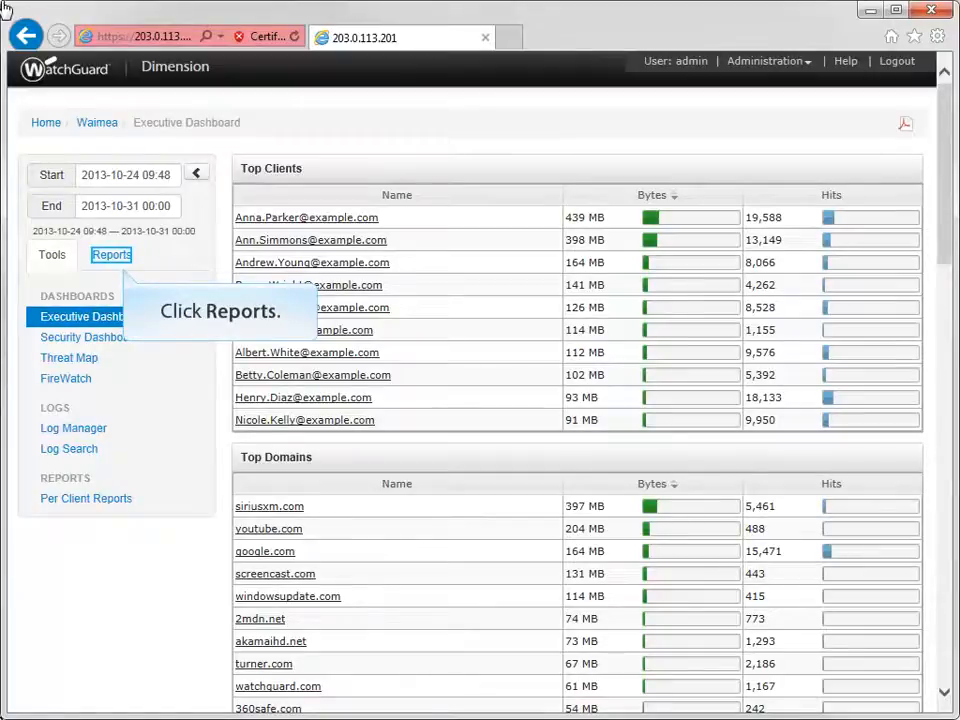
# Step: Show the Reports list in the left pane to reach the Web Audit report
pyautogui.click(112, 254)
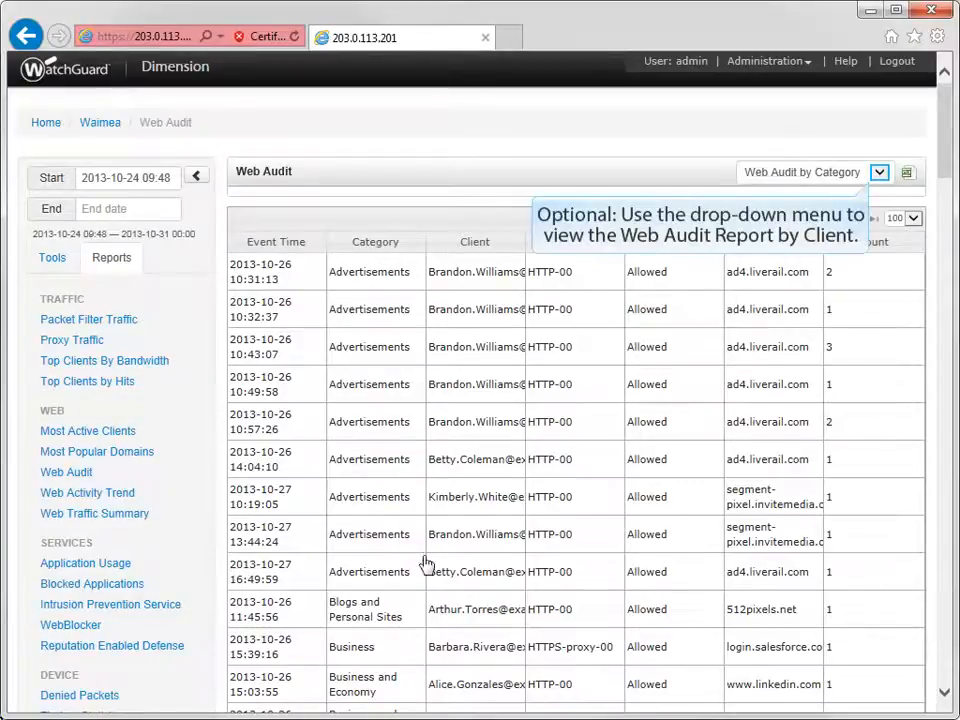
# Step: View the Web Audit view choices (By Client), then return to the Executive Dashboard
pyautogui.click(878, 172)
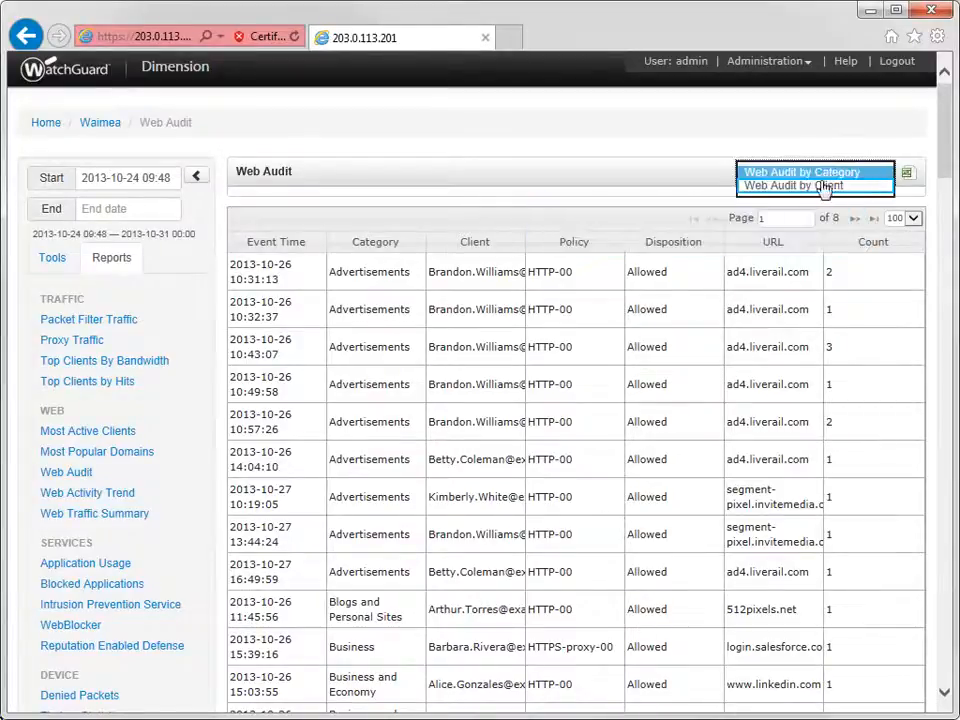
pyautogui.click(792, 184)
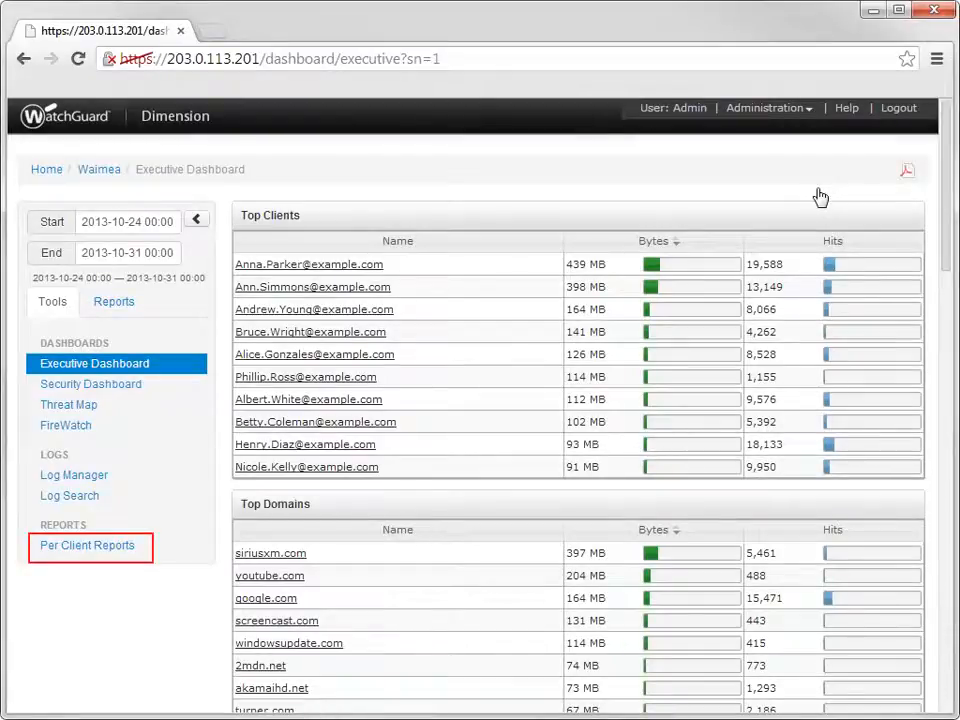
pyautogui.moveTo(88, 544)
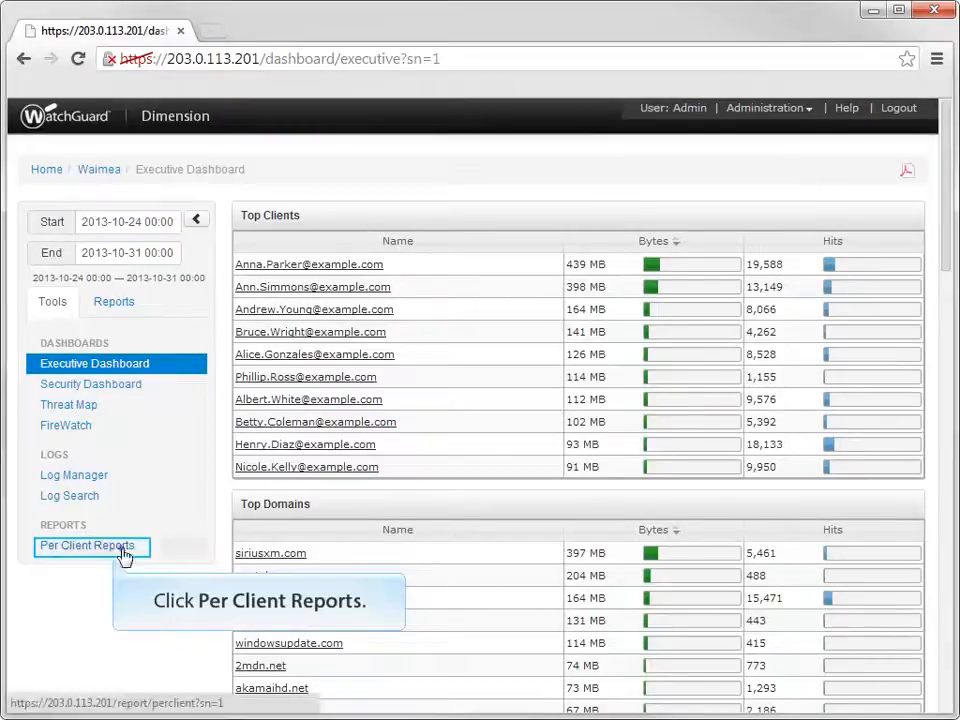
# Step: Choose Per Client Reports under REPORTS to show the empty criteria form
pyautogui.click(90, 544)
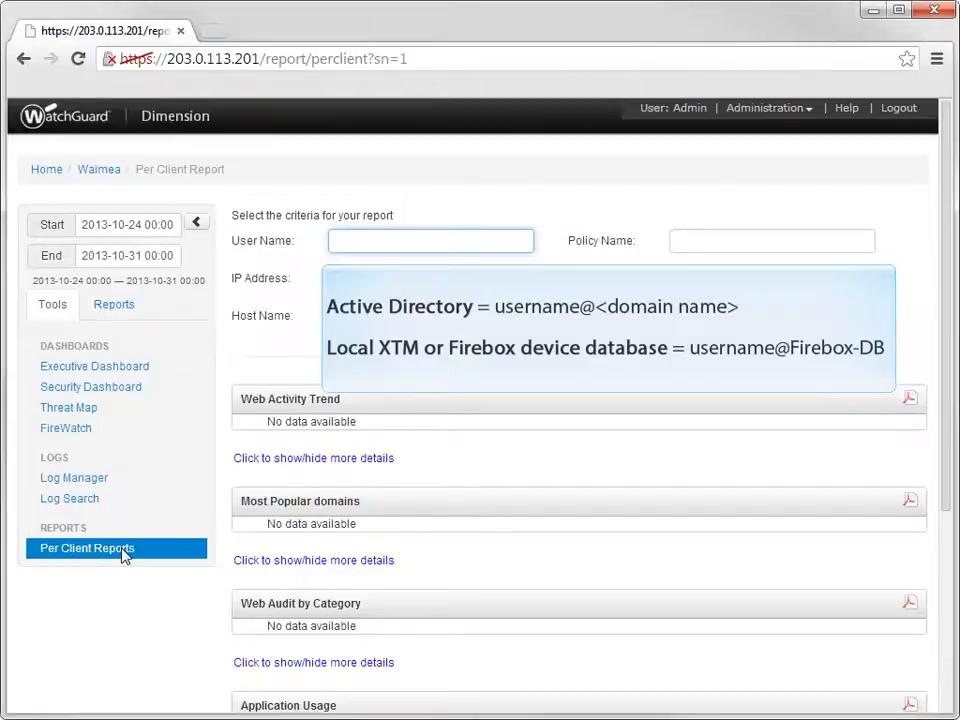
pyautogui.write('A')
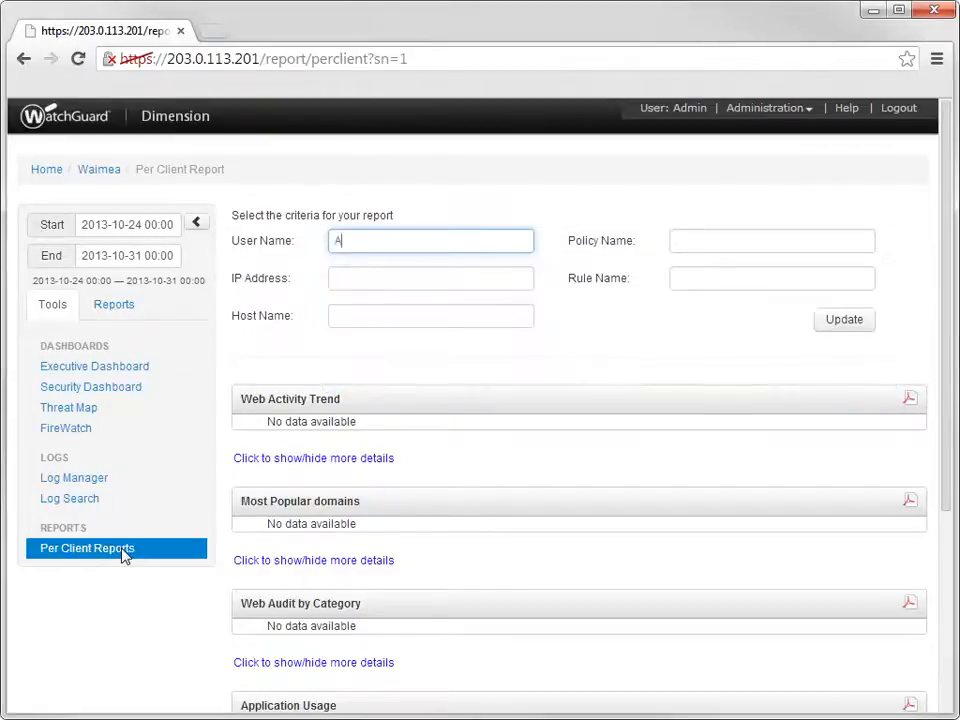
pyautogui.write('Anna.Parker@example.co')
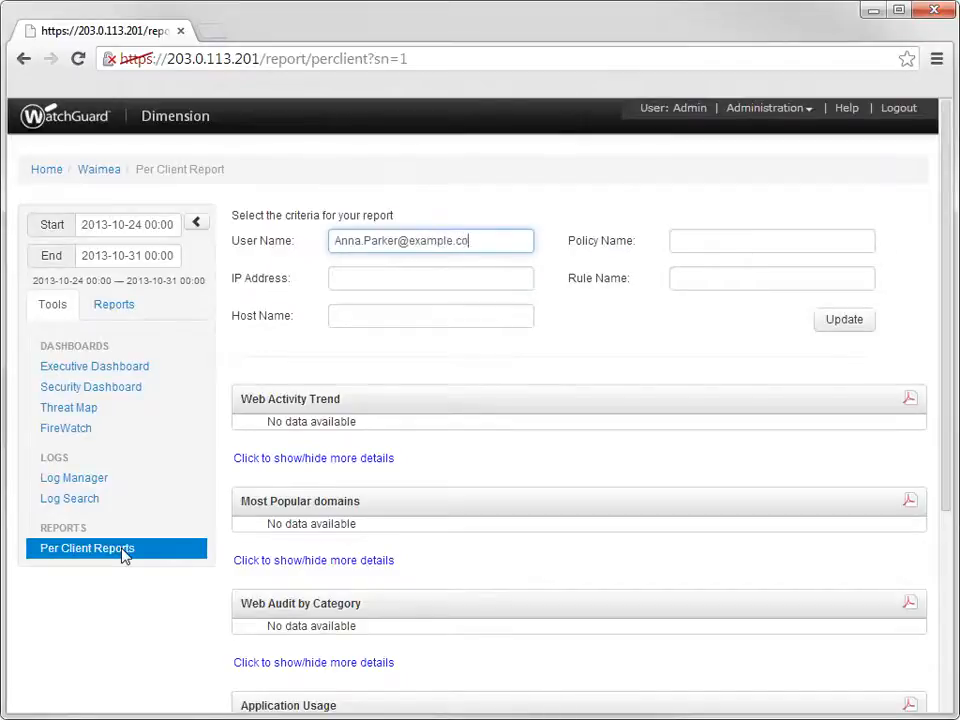
pyautogui.write('m')
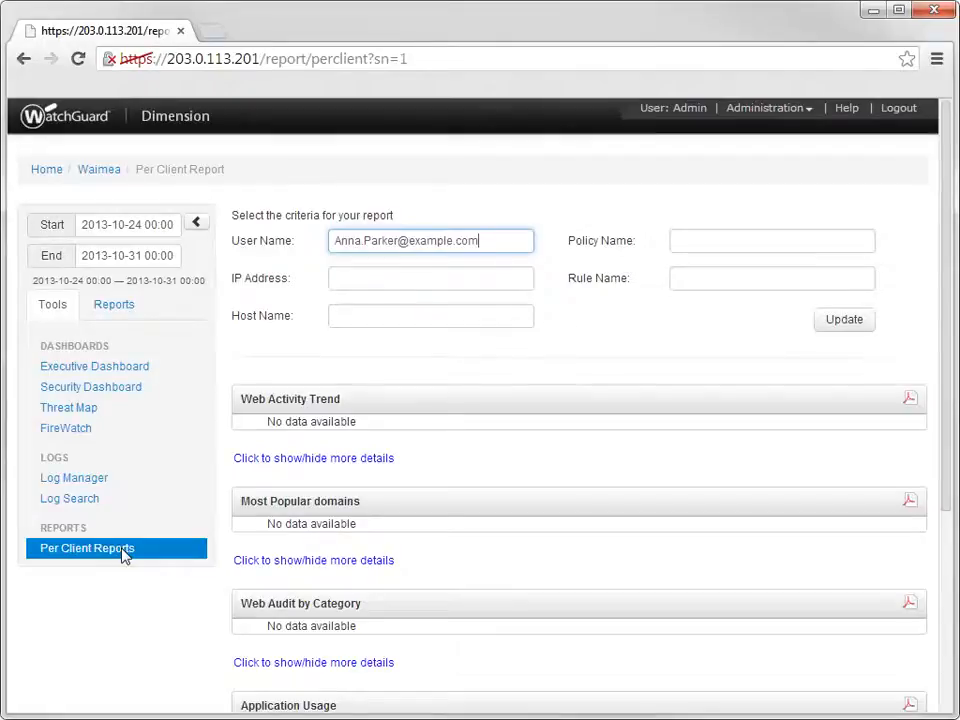
pyautogui.moveTo(412, 210)
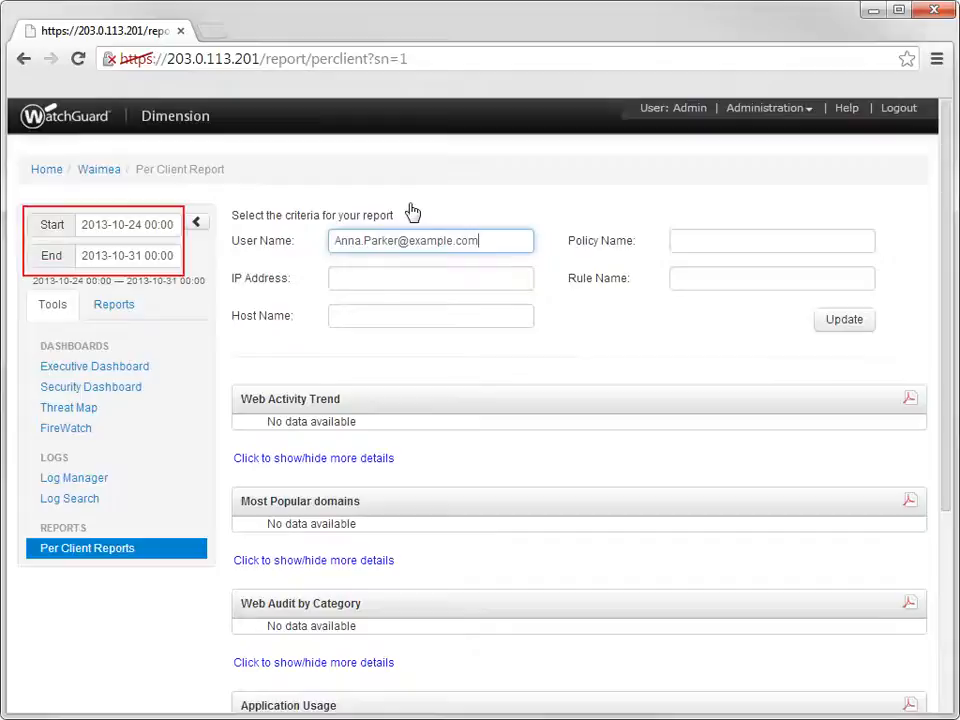
pyautogui.moveTo(844, 320)
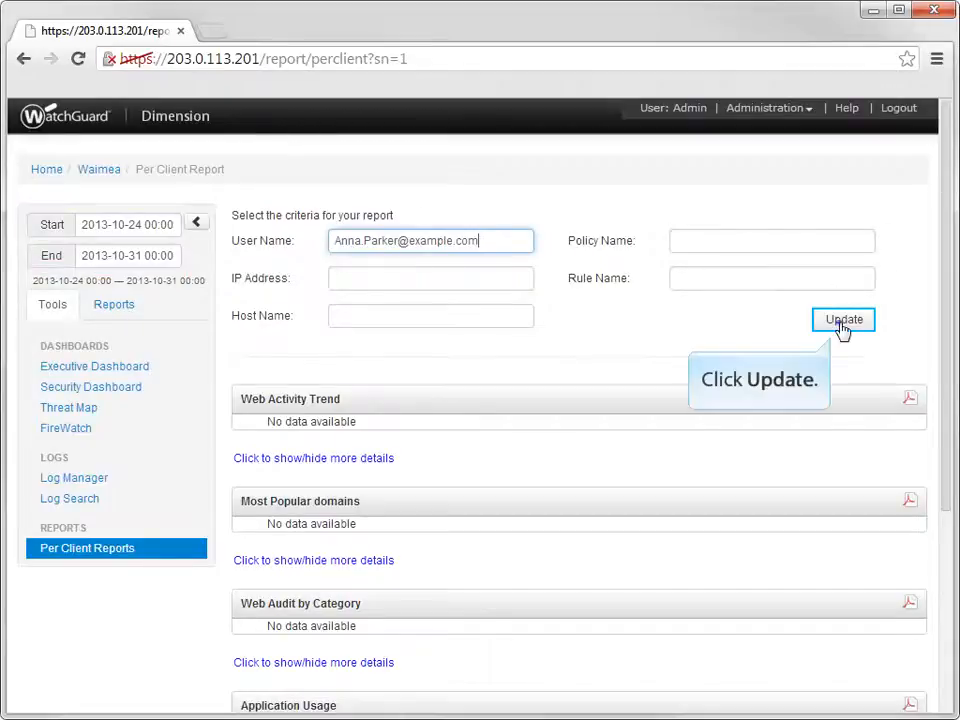
pyautogui.click(844, 320)
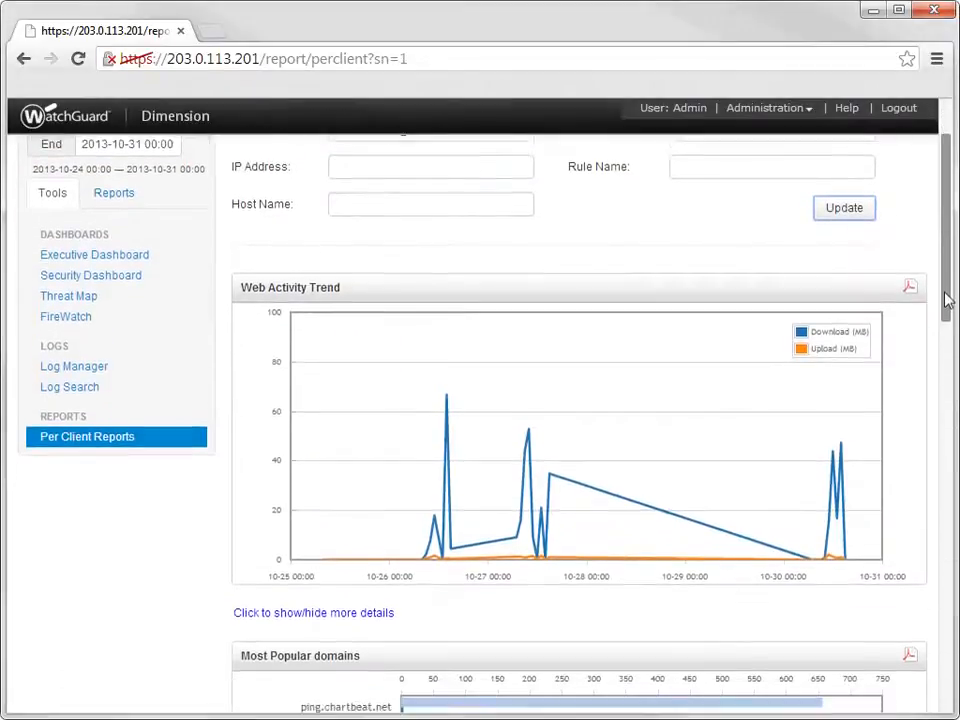
pyautogui.scroll(-3)
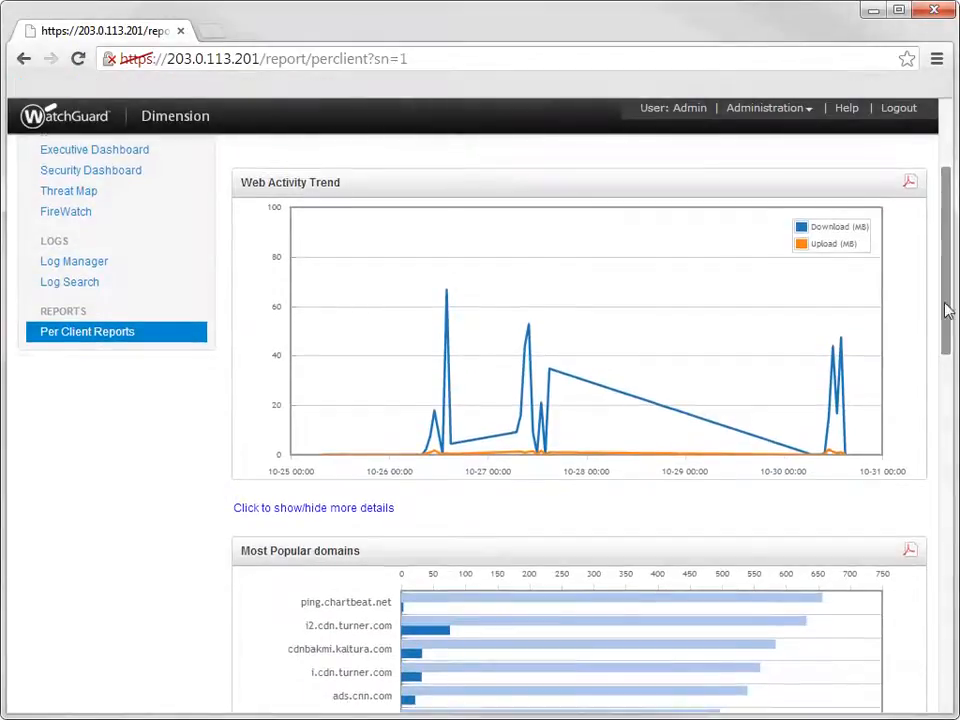
pyautogui.scroll(-3)
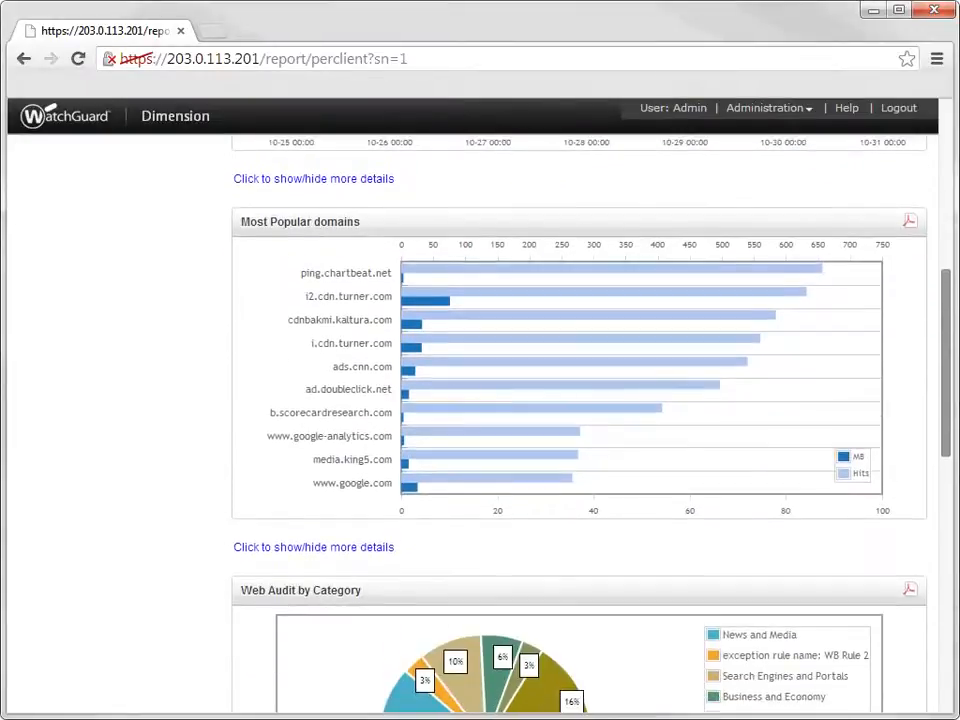
pyautogui.scroll(-3)
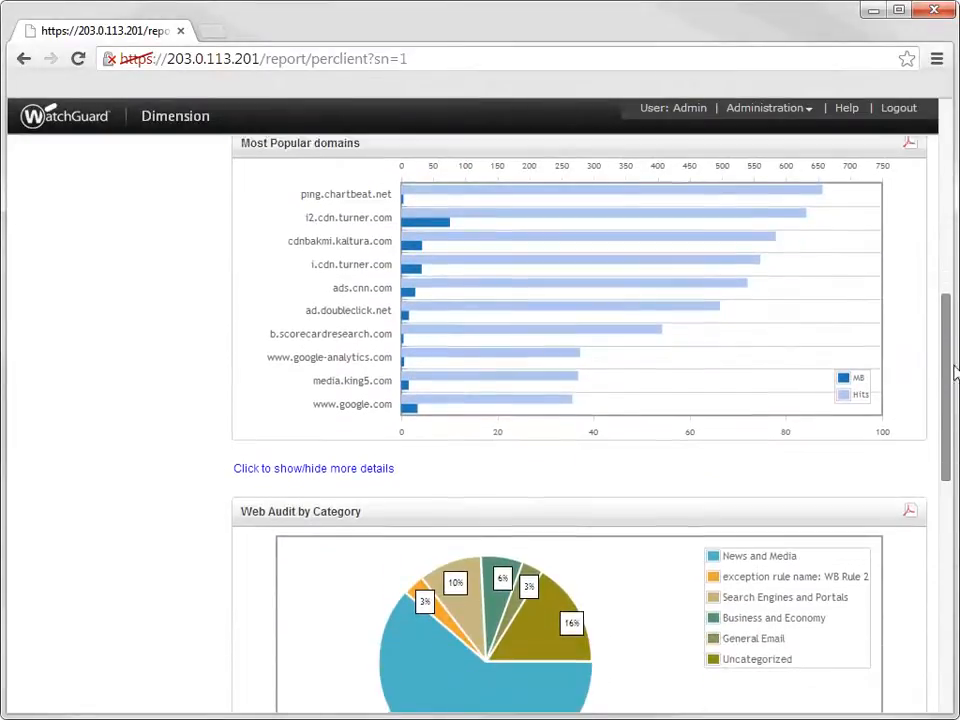
pyautogui.scroll(-3)
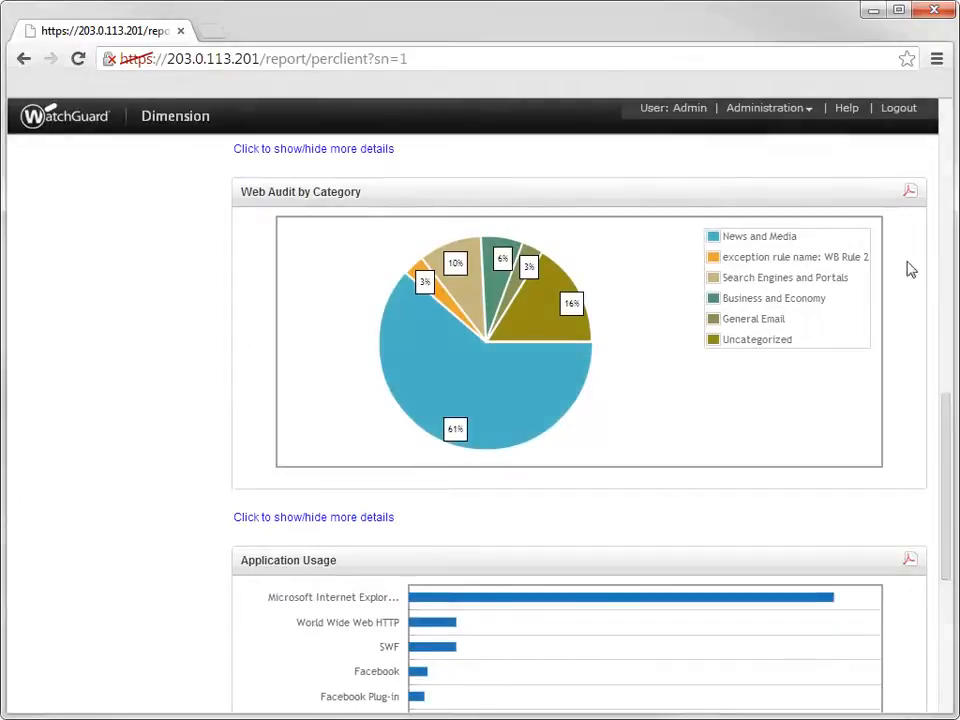
pyautogui.scroll(-3)
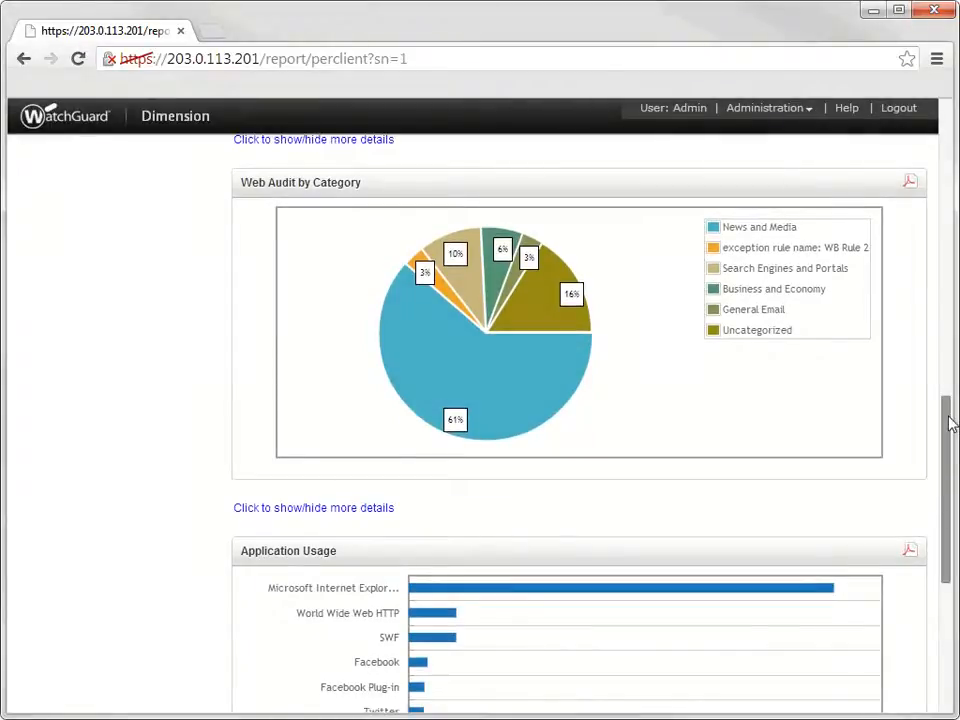
pyautogui.scroll(-3)
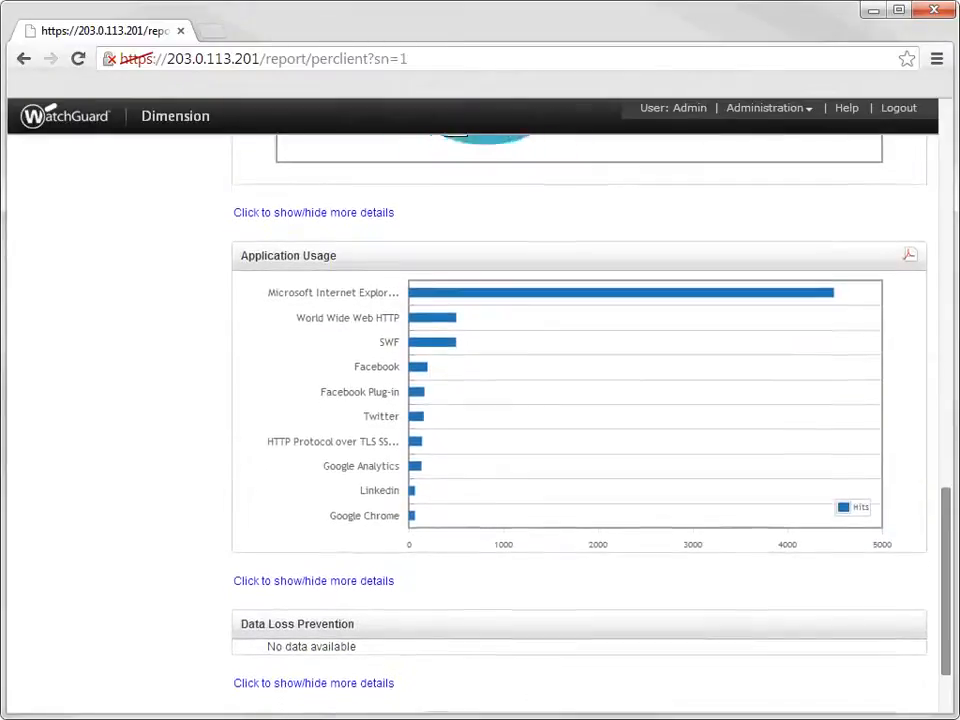